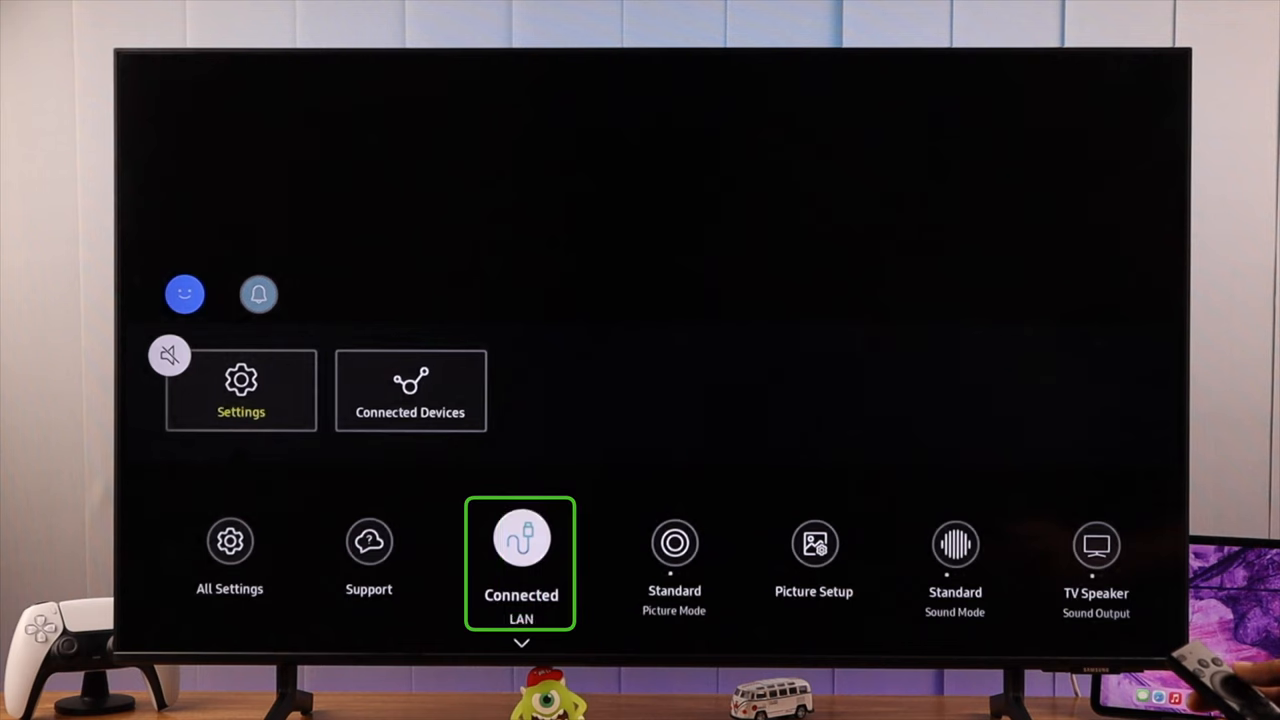
Step: Connect over the wired LAN tile and acknowledge the Wired Connection success screen
{"action": "left_click", "coordinate": [520, 536]}
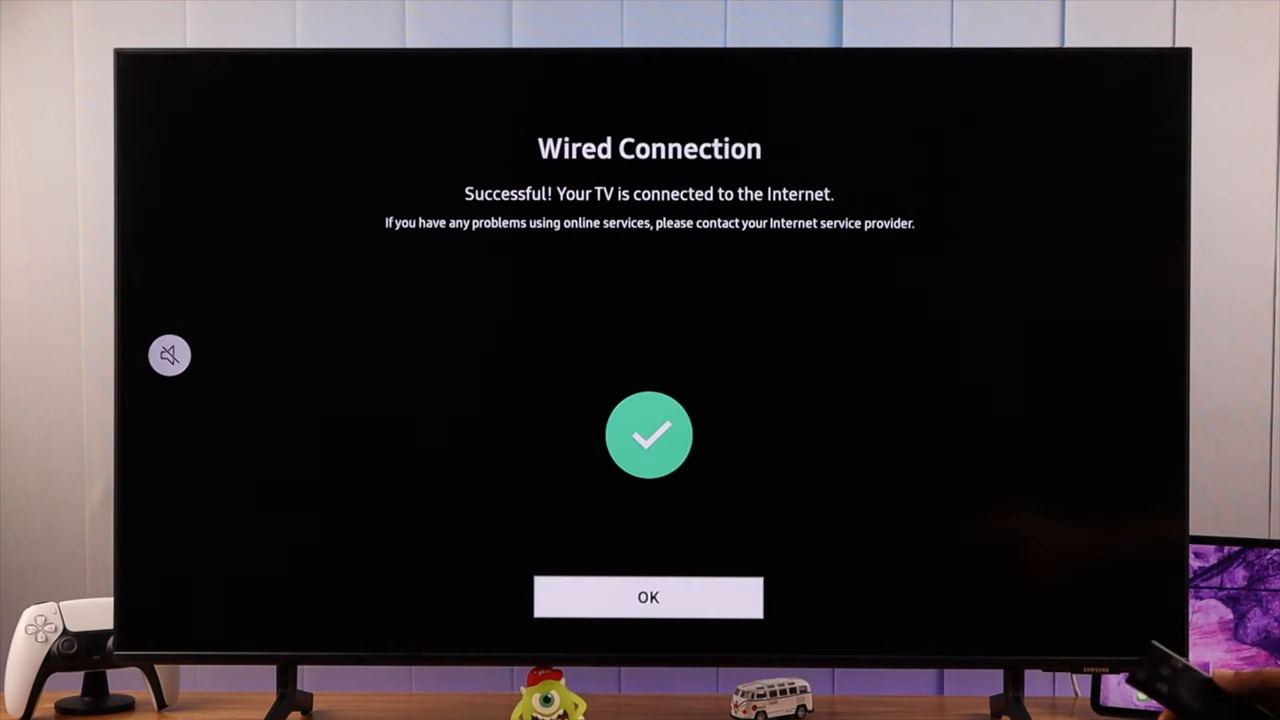
{"action": "left_click", "coordinate": [648, 596]}
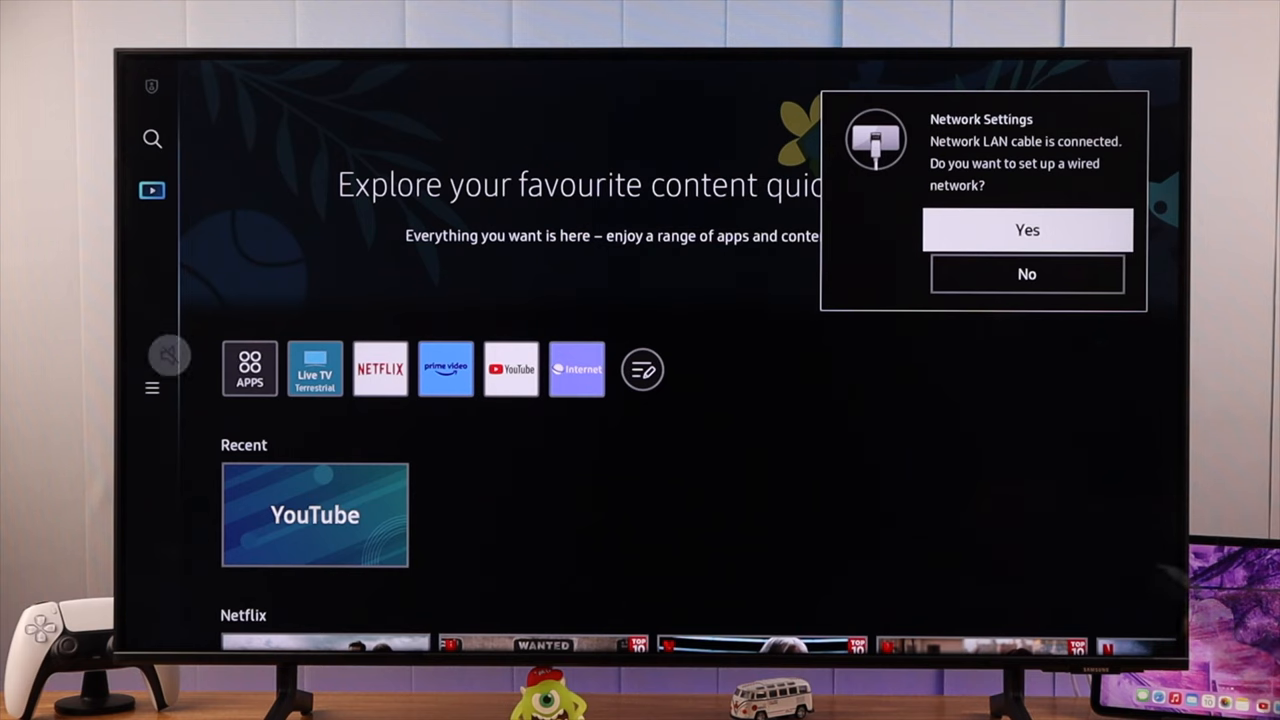
Step: Answer Yes to the wired network setup prompt so Quick Settings shows Connected LAN
{"action": "left_click", "coordinate": [1028, 230]}
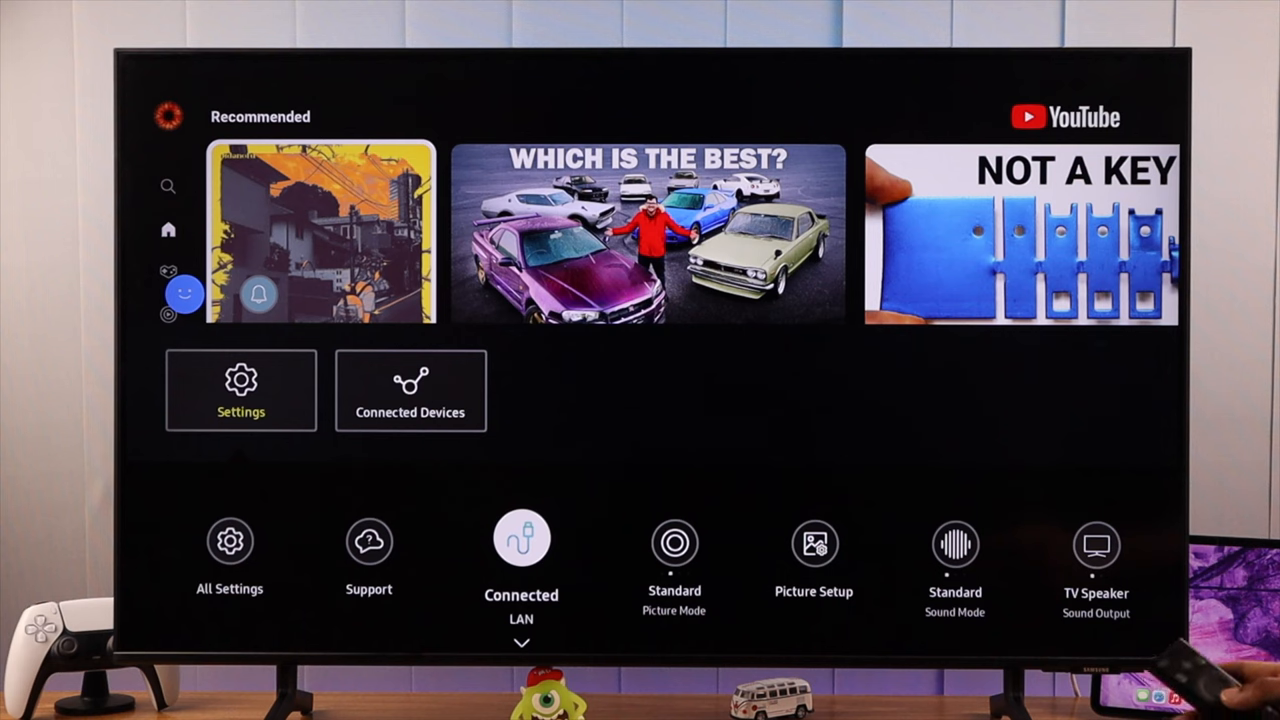
Step: Change Network Type to Wireless, join the F-WiFi network and acknowledge the success screen
{"action": "left_click", "coordinate": [520, 540]}
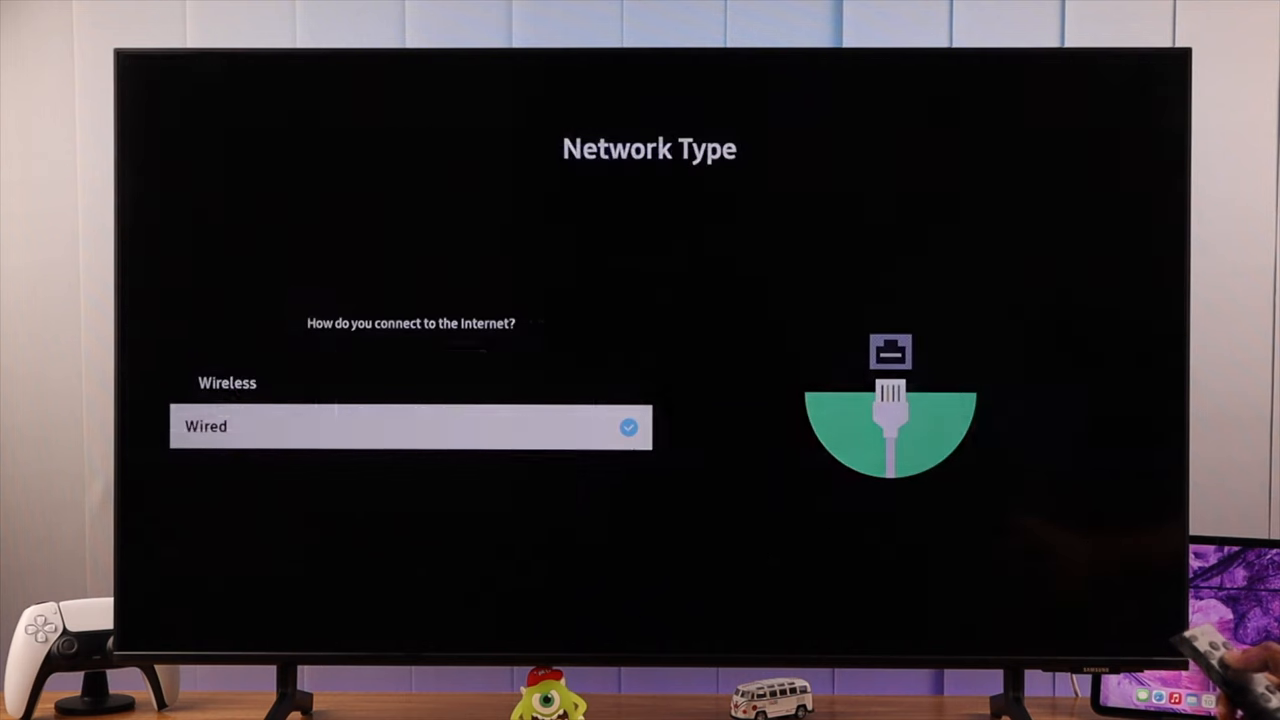
{"action": "left_click", "coordinate": [228, 382]}
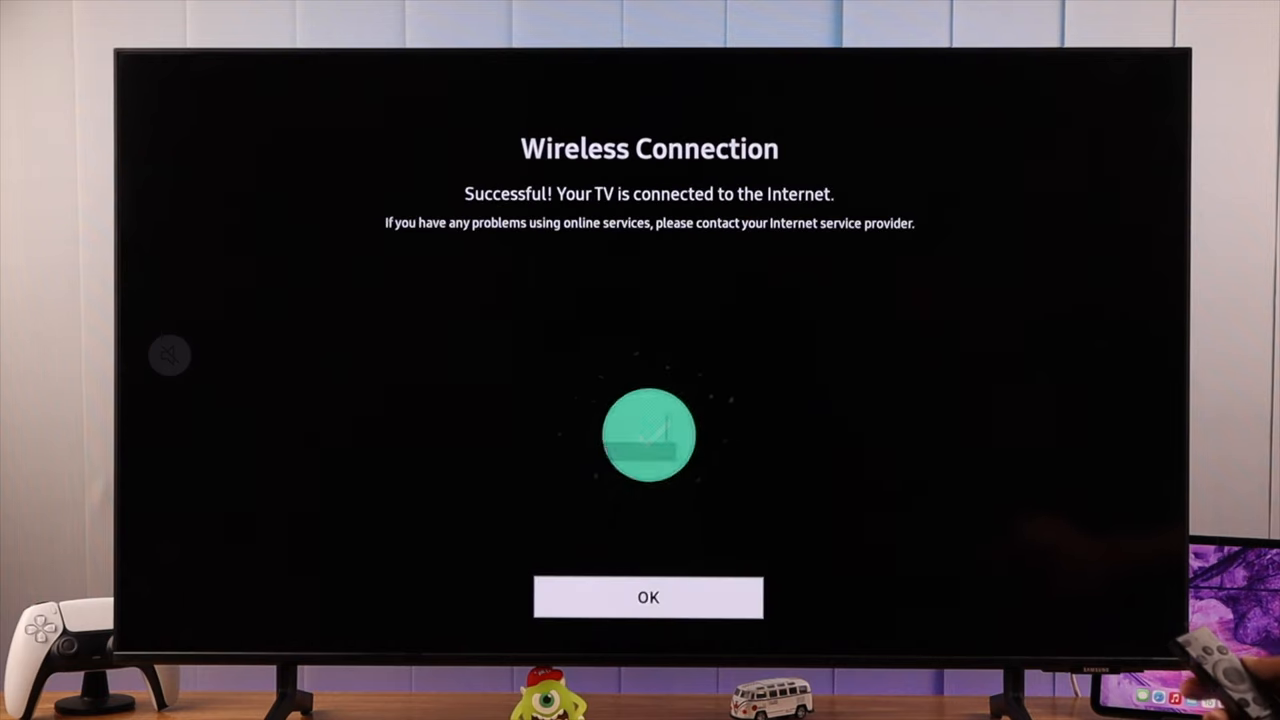
{"action": "left_click", "coordinate": [648, 596]}
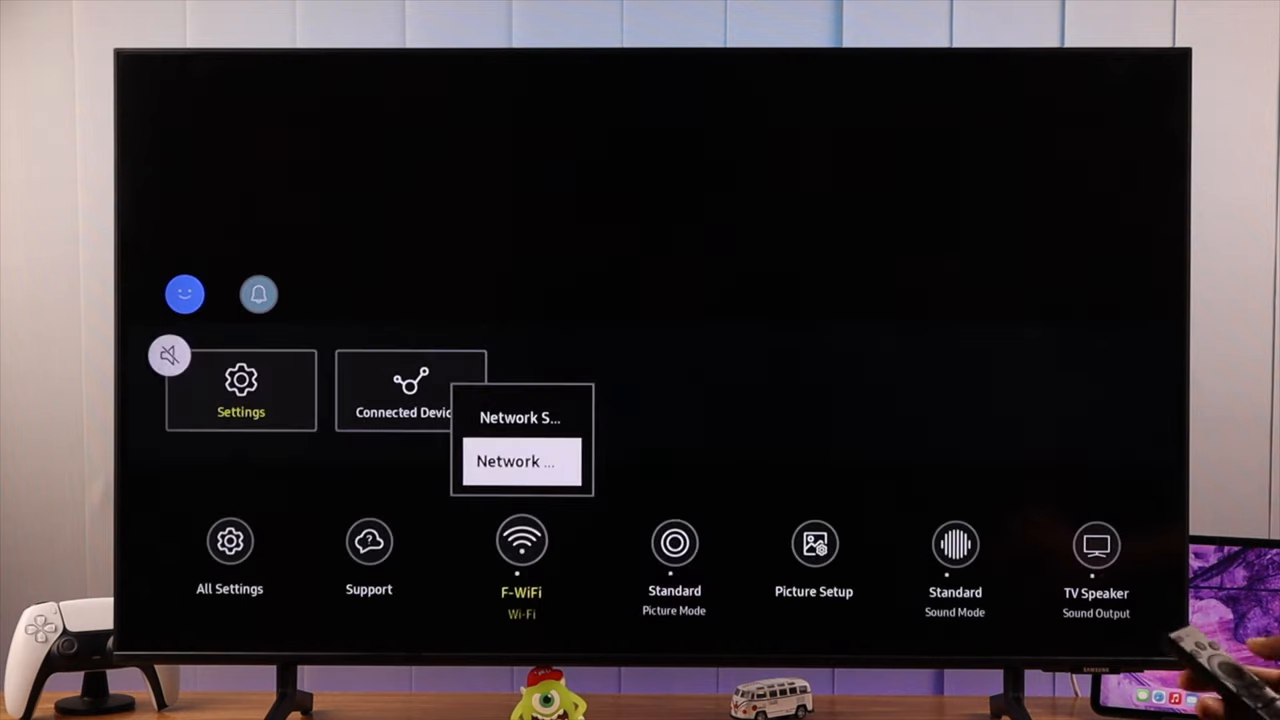